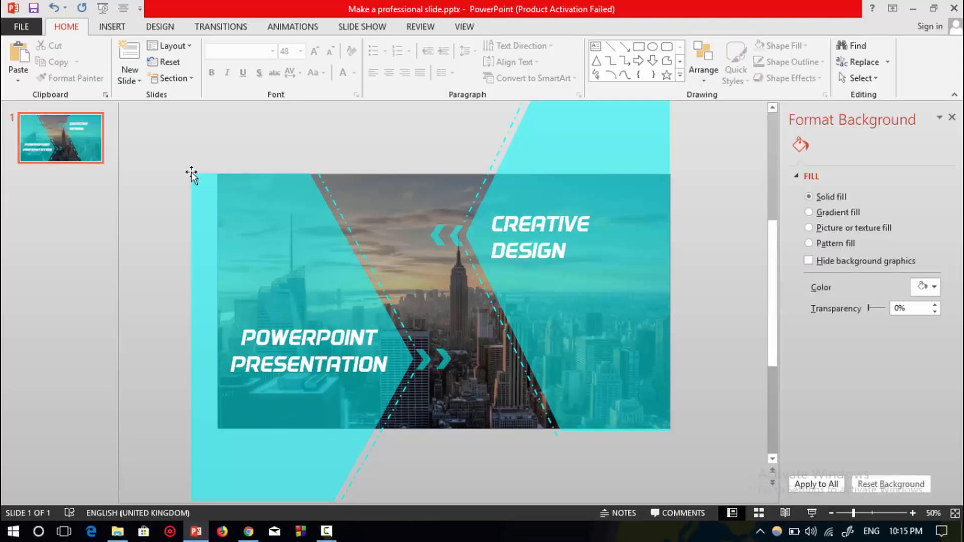
- Add a new blank slide directly after the finished slide 1
right_click(60, 137)
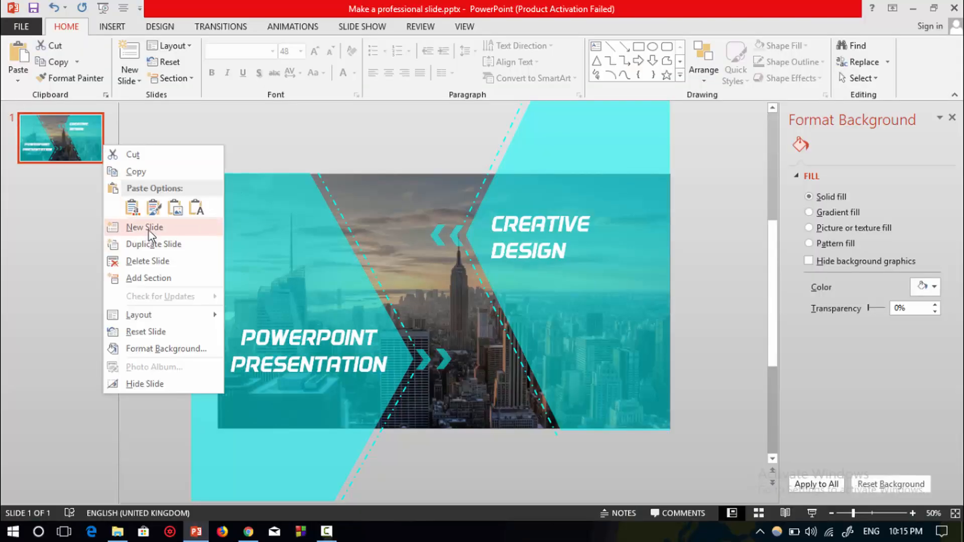
left_click(145, 228)
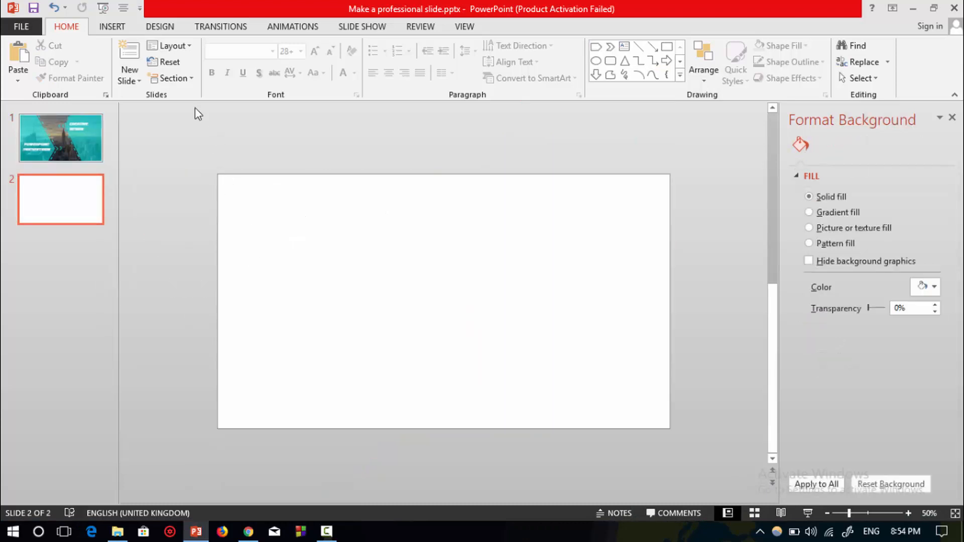
- Insert the city skyline photo on slide 2 and apply Brightness -20% Contrast -20%
left_click(111, 27)
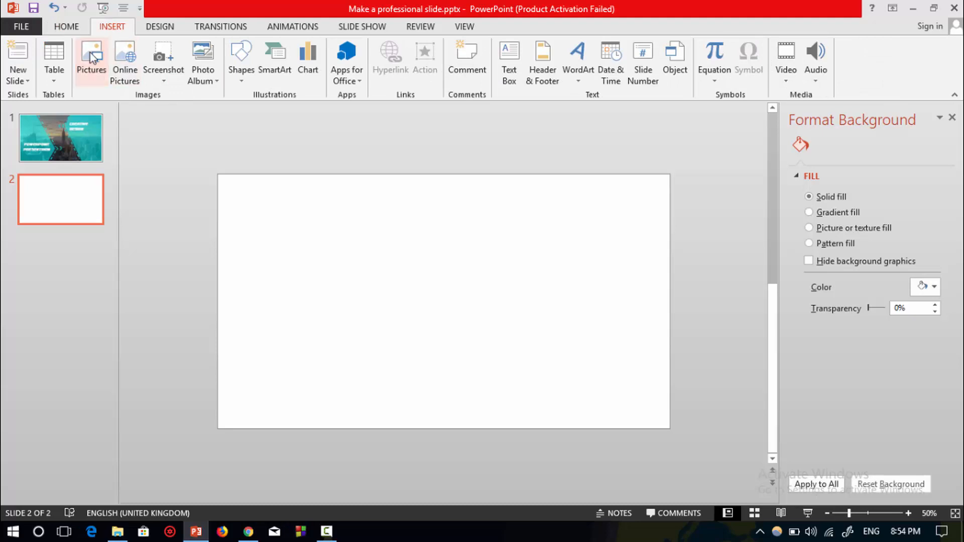
left_click(91, 58)
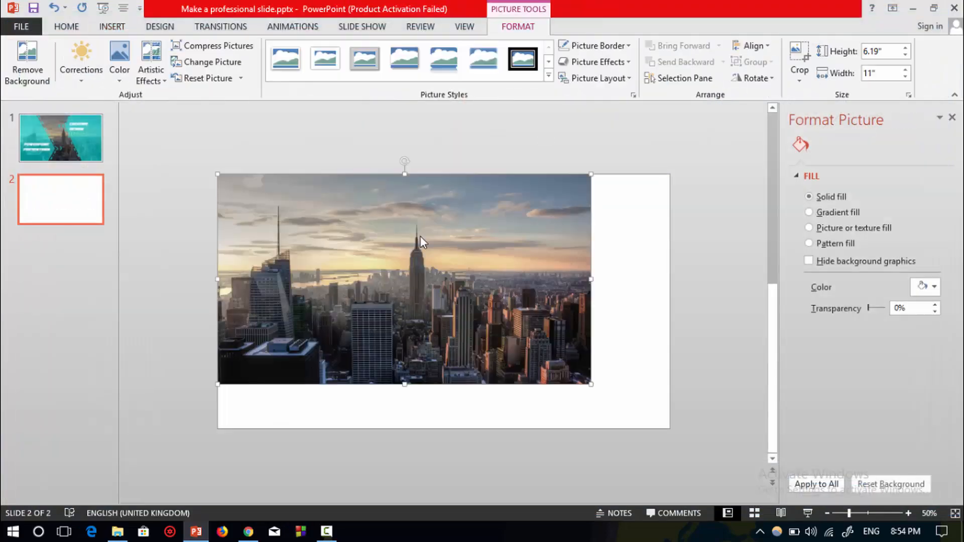
left_click(828, 145)
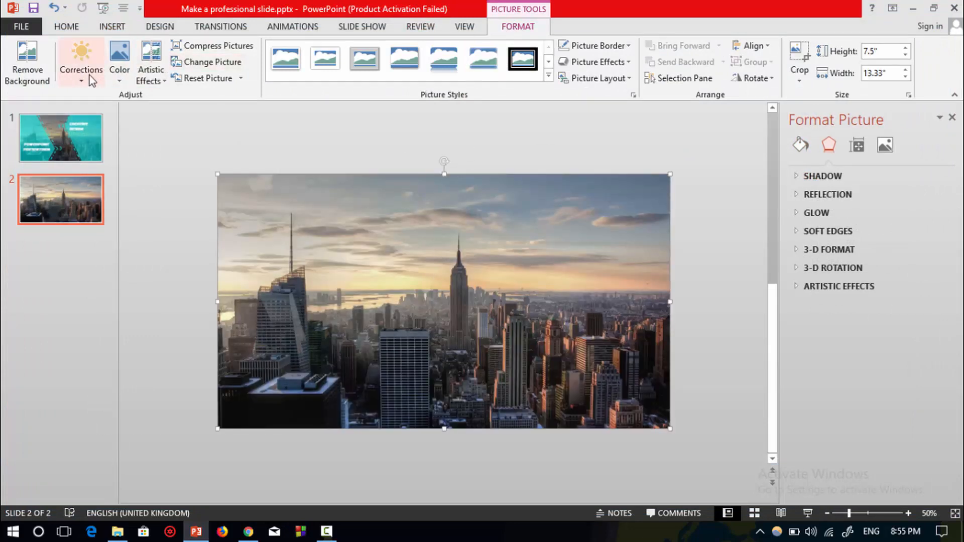
left_click(81, 61)
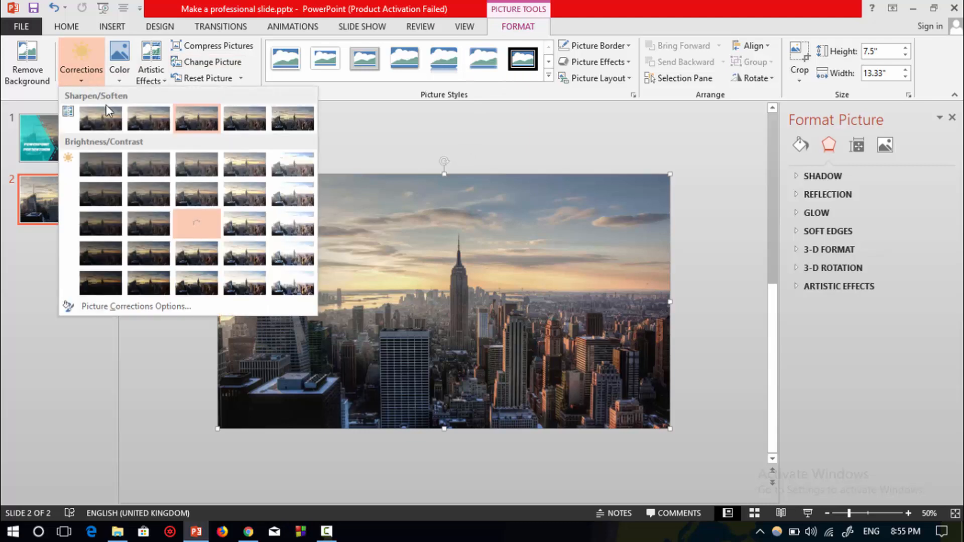
mouse_move(148, 194)
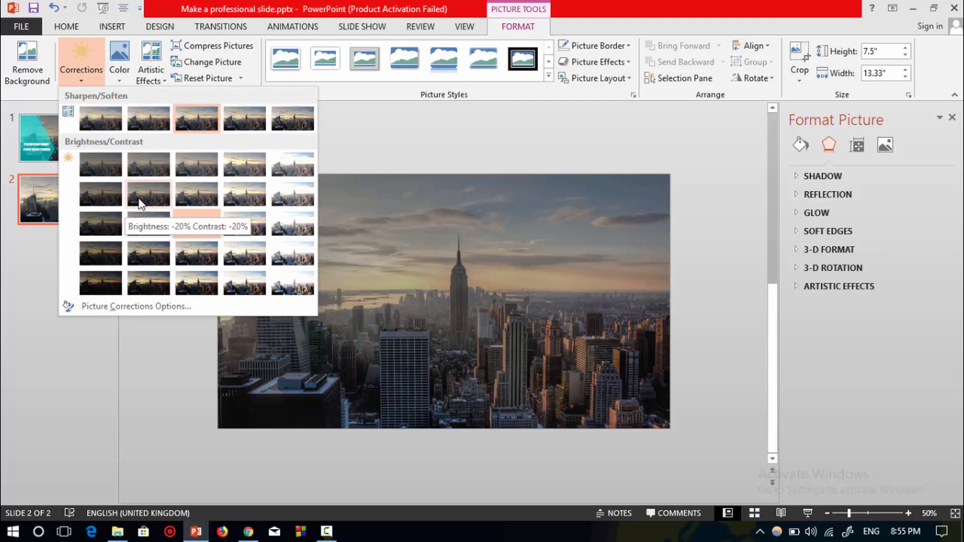
left_click(148, 194)
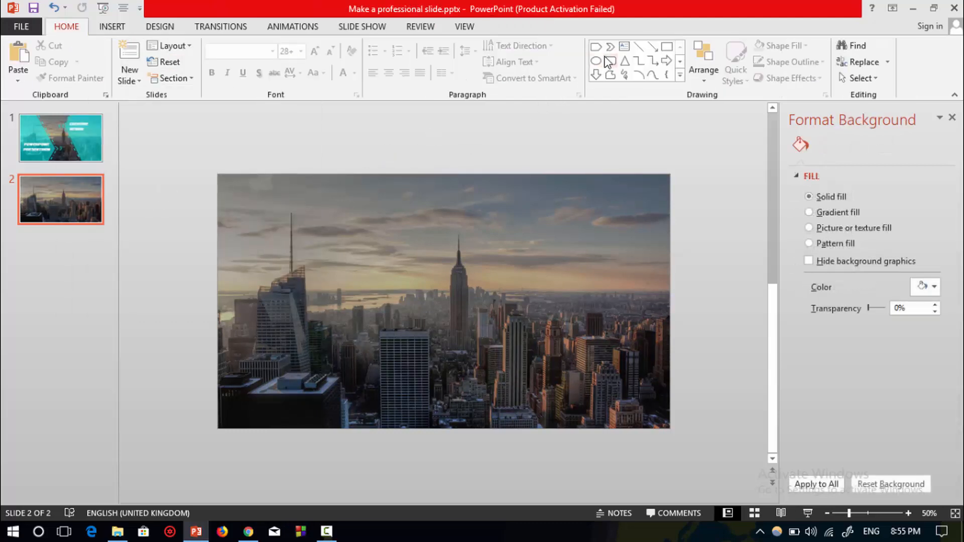
- Draw a large Pentagon arrow over the left side and a small Chevron at its tip
left_click(596, 47)
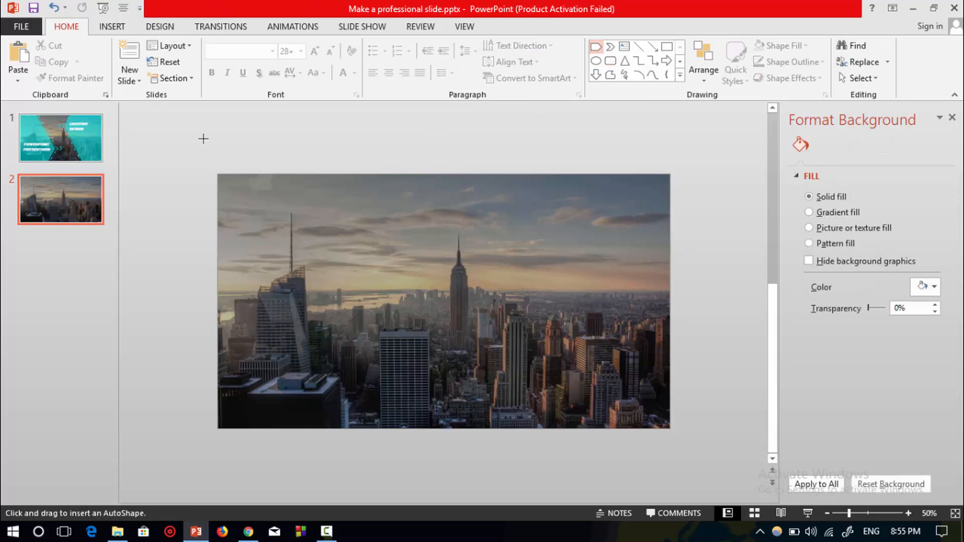
mouse_move(219, 177)
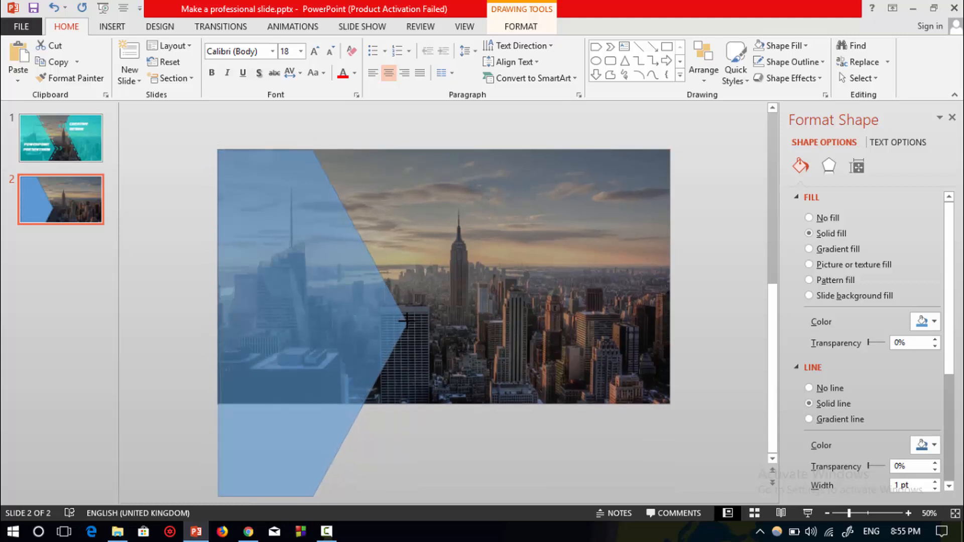
left_click(483, 195)
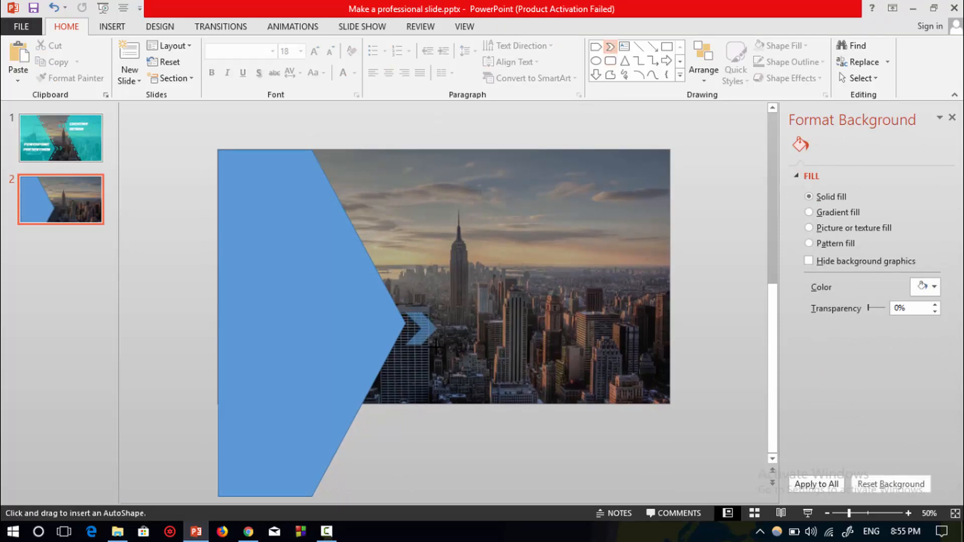
- Duplicate the small chevron and position the copy beside it at the pentagon's tip
left_click(425, 329)
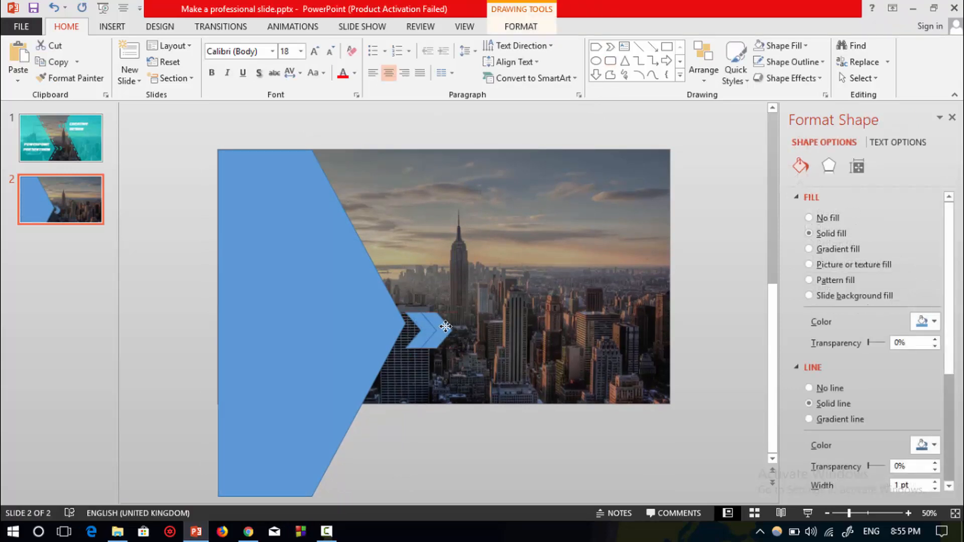
left_click(430, 326)
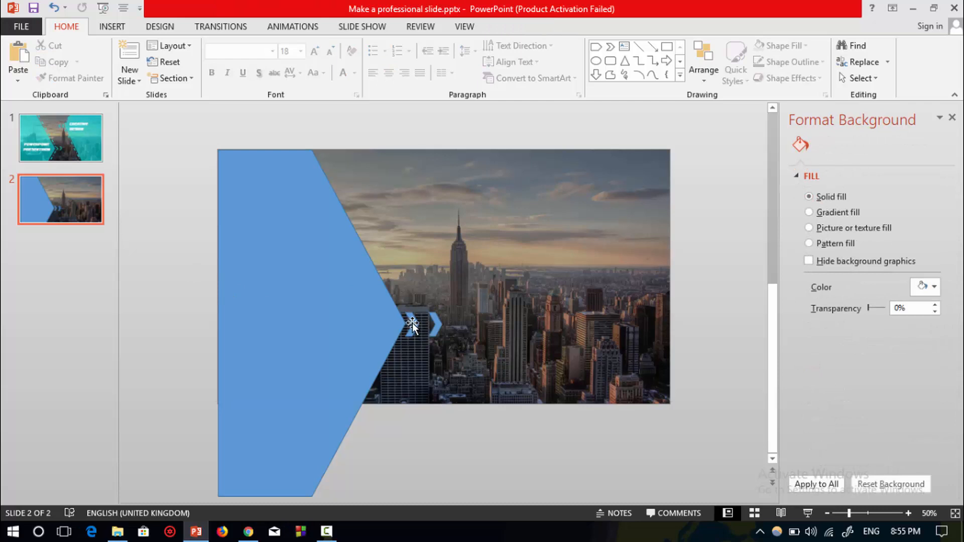
left_click(411, 324)
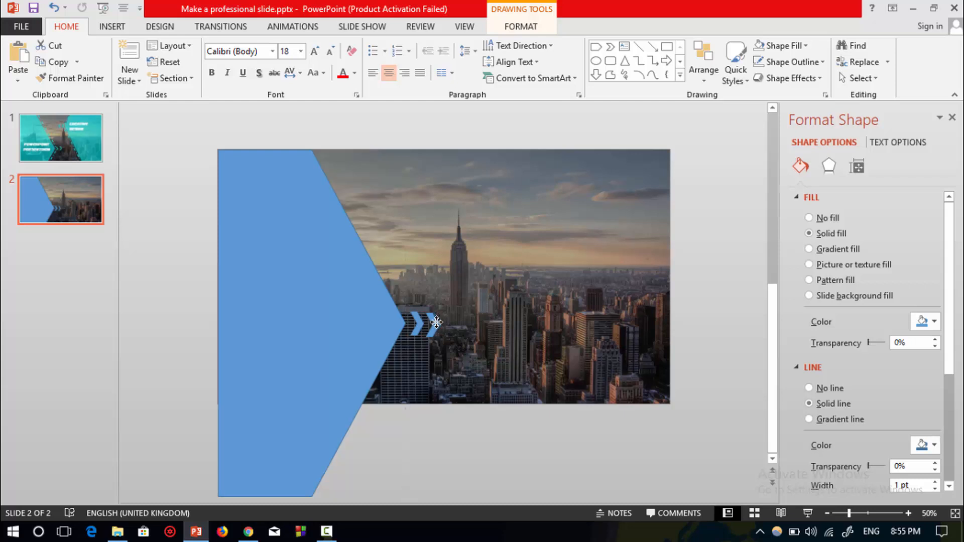
left_click(430, 323)
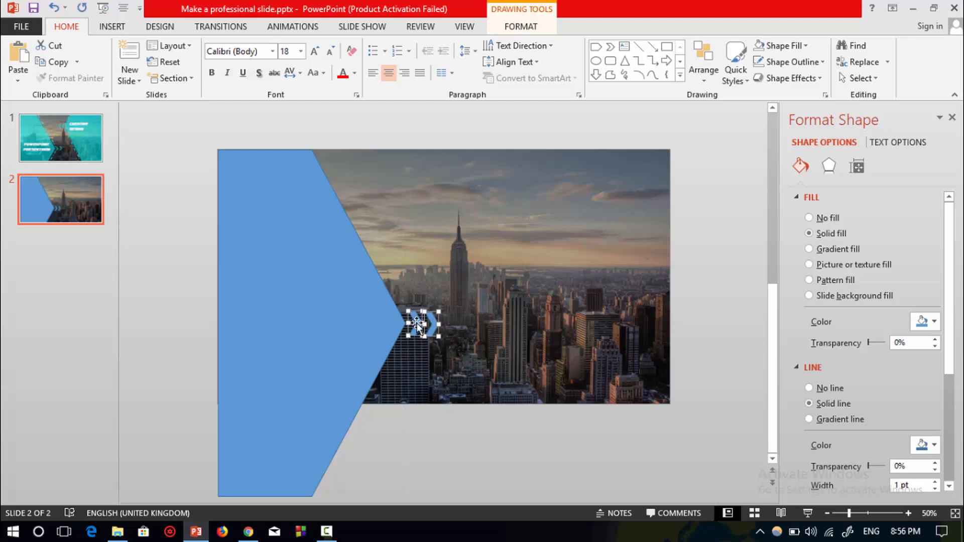
left_click(510, 185)
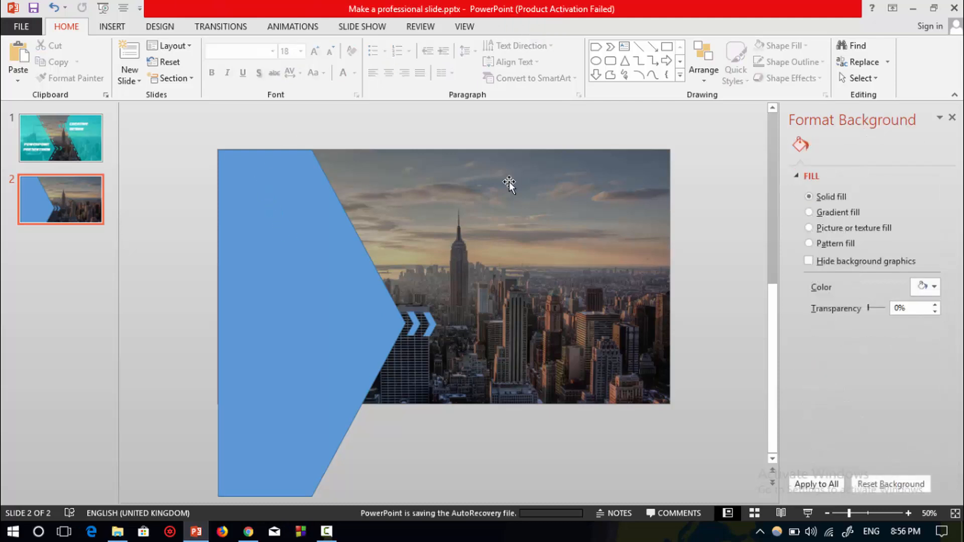
- Draw two lines along the pentagon's slanted edges, outlined cyan, 2¼ pt and dashed
left_click(639, 47)
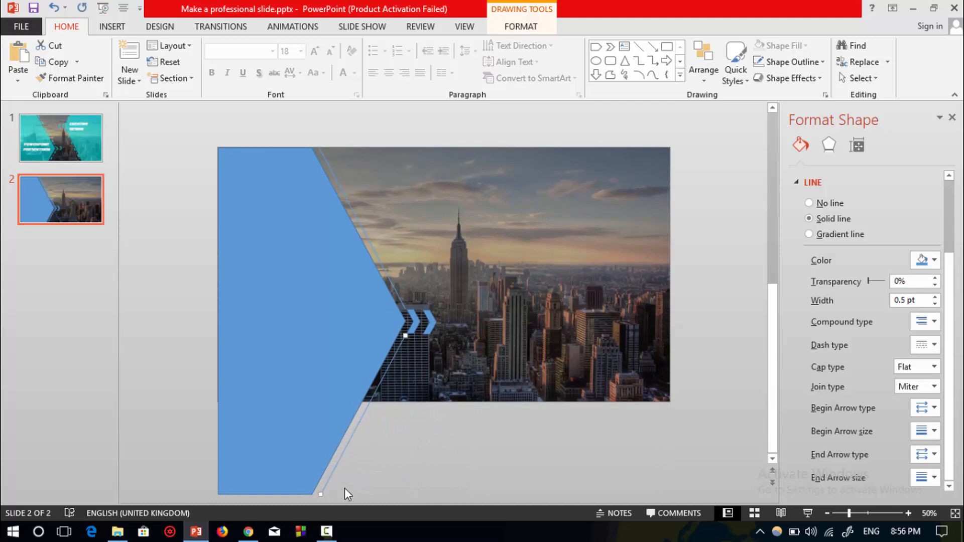
left_click(372, 418)
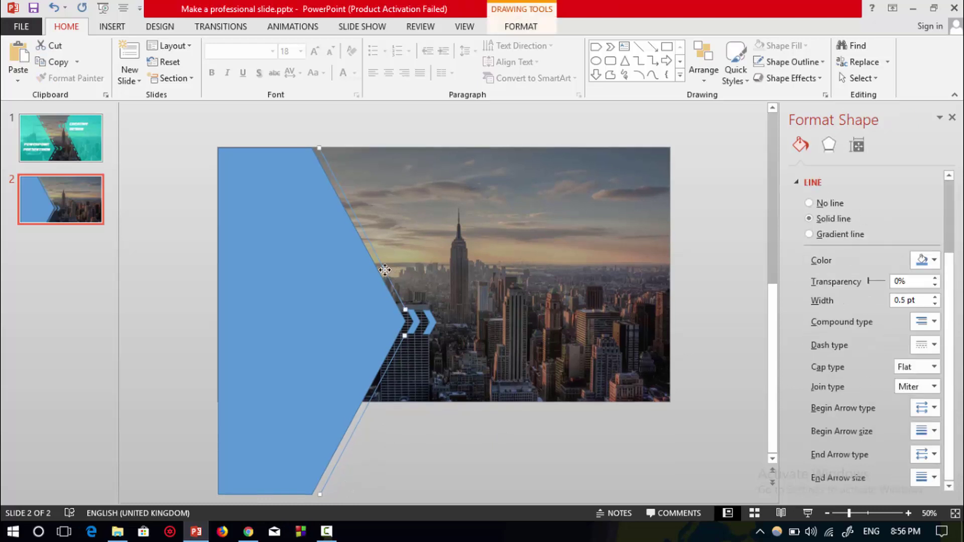
left_click(460, 236)
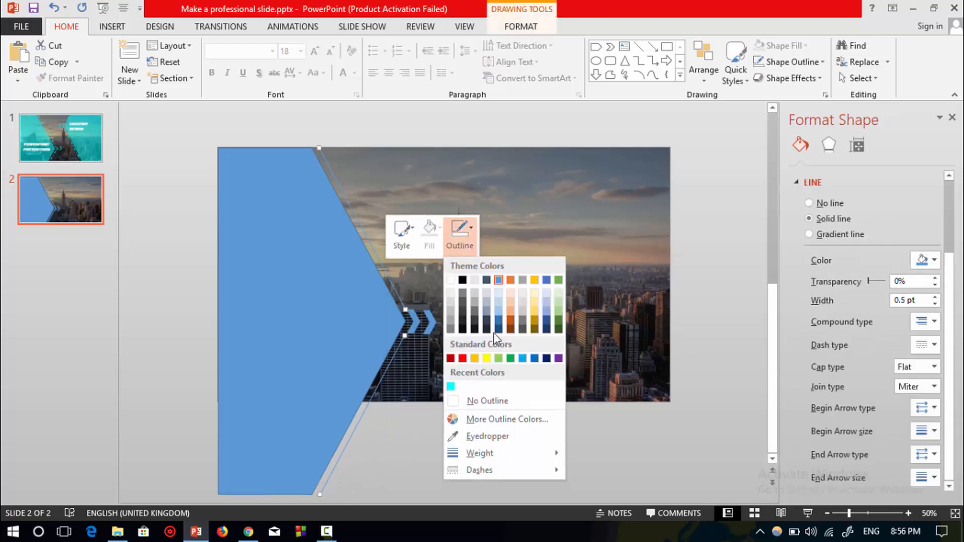
left_click(480, 452)
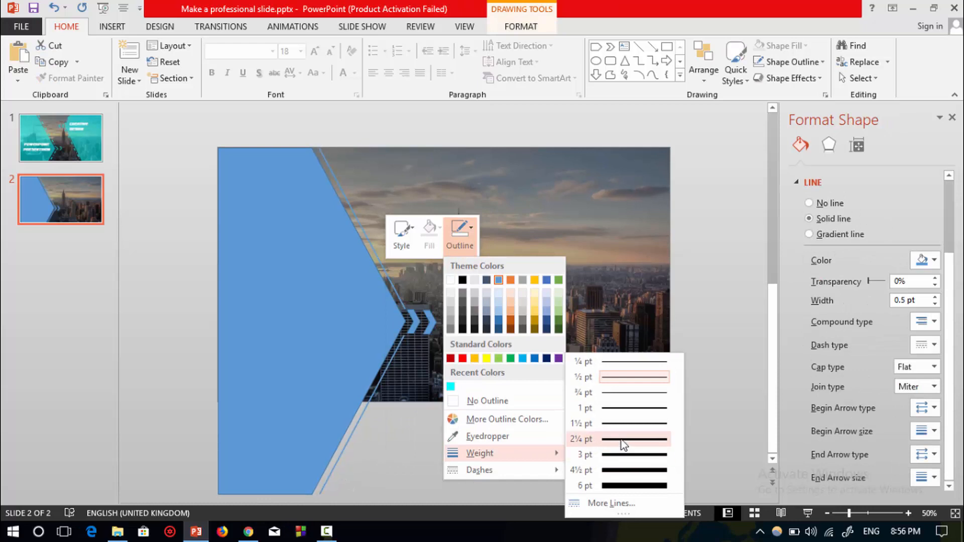
left_click(634, 439)
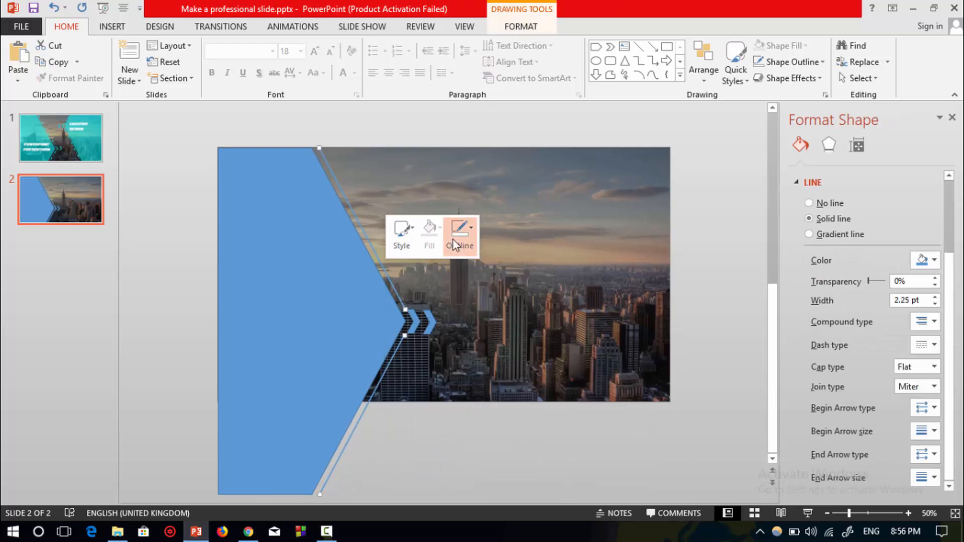
left_click(460, 236)
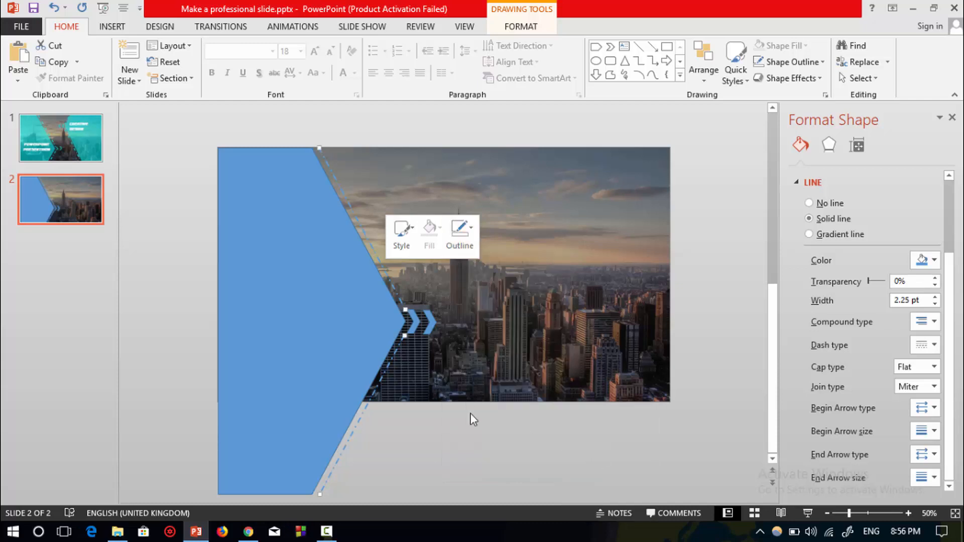
mouse_move(460, 231)
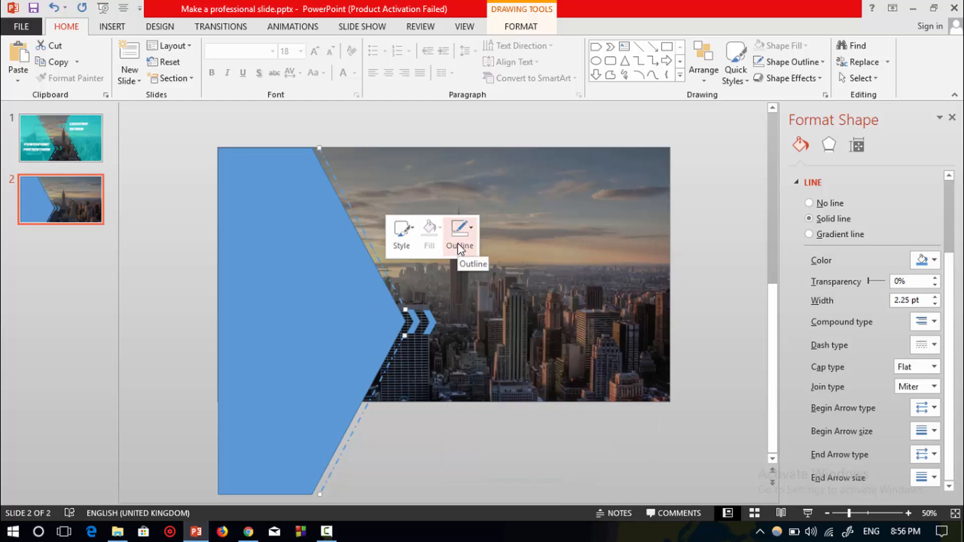
left_click(460, 233)
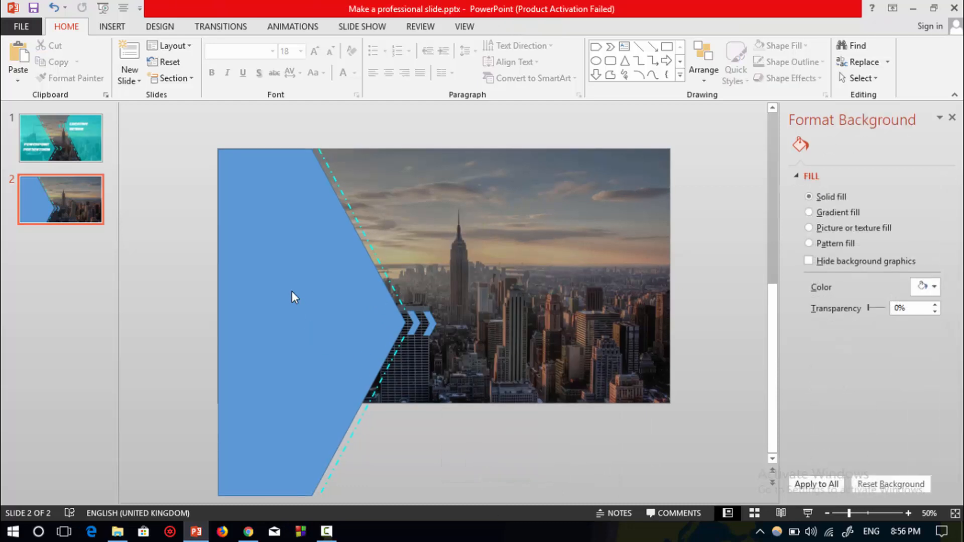
- Remove the outlines from the big panel and both chevrons
left_click(295, 297)
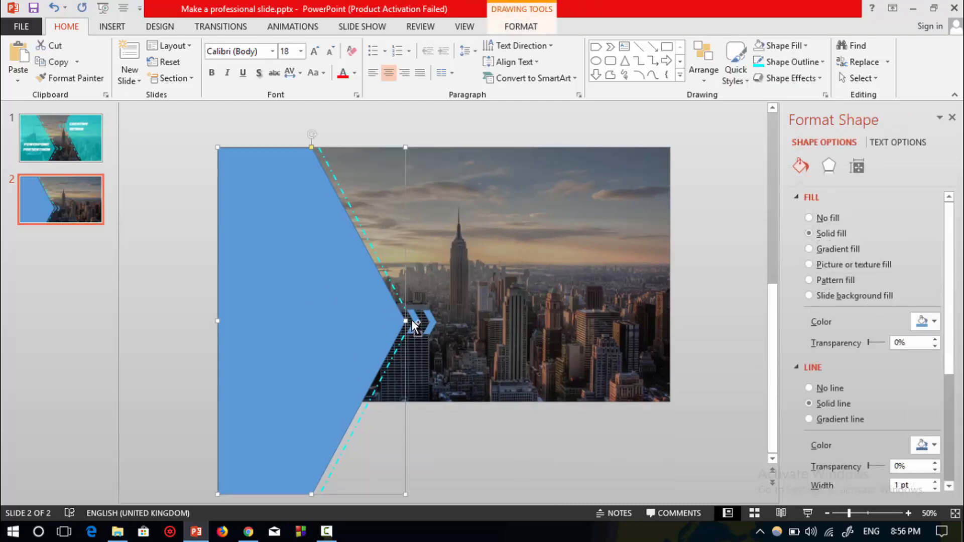
left_click(417, 323)
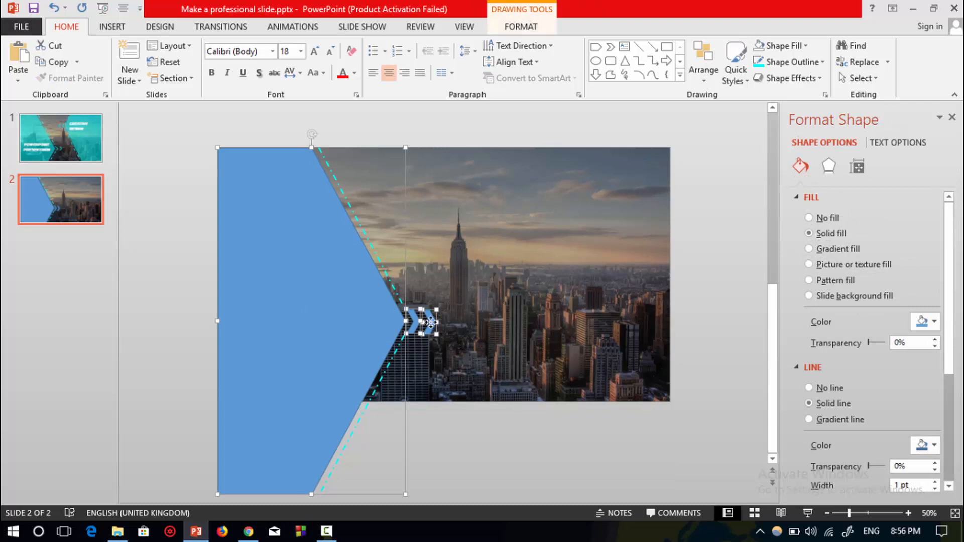
left_click(392, 237)
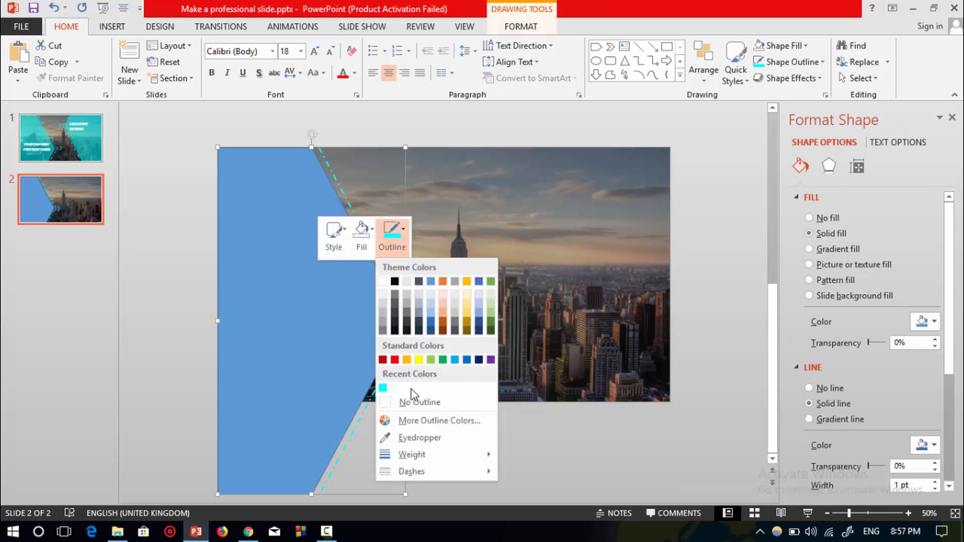
left_click(361, 237)
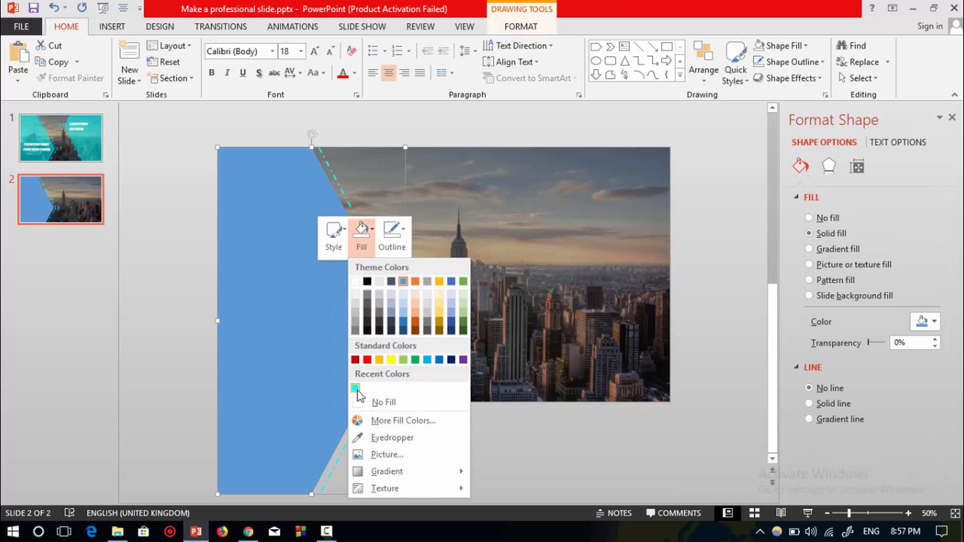
- Fill the left chevron panel with the recent cyan at 45% transparency
left_click(355, 388)
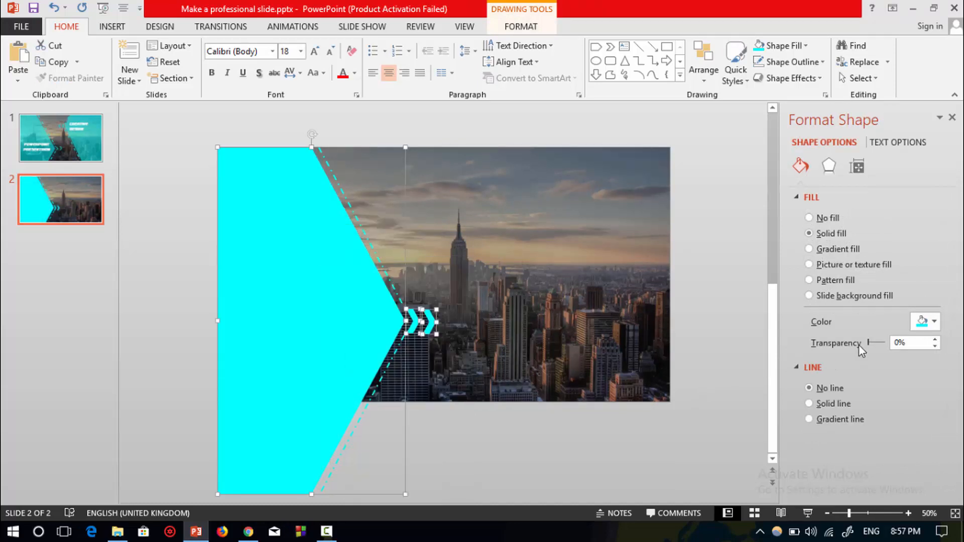
mouse_move(869, 347)
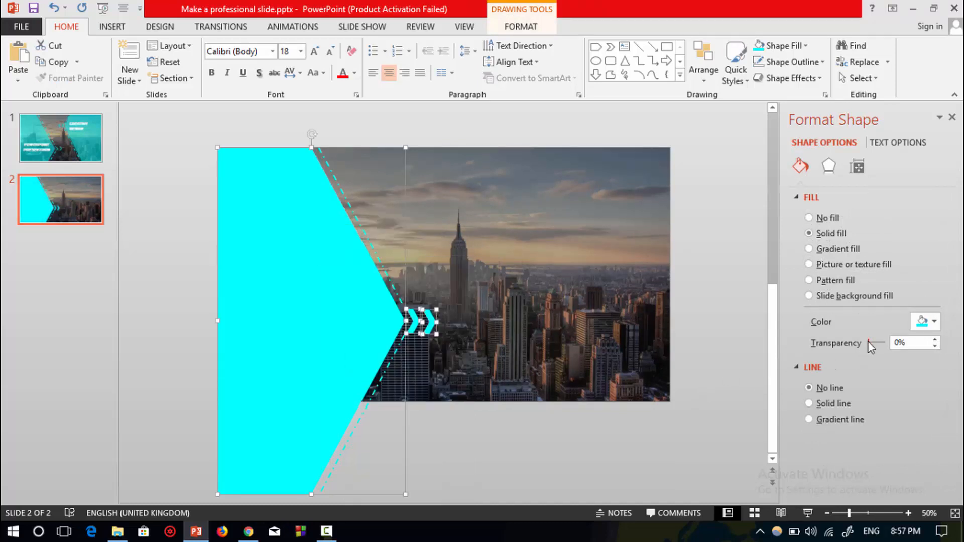
left_click(910, 343)
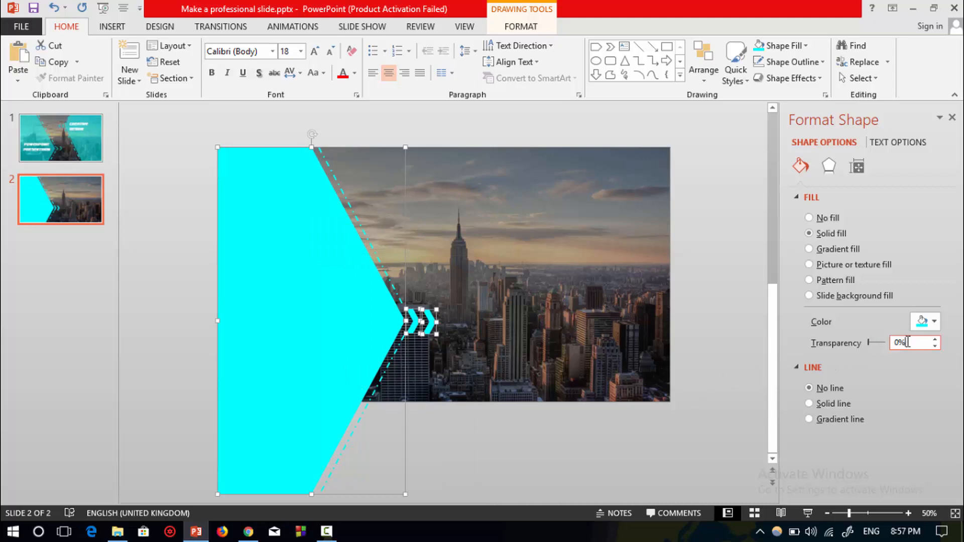
type("45%")
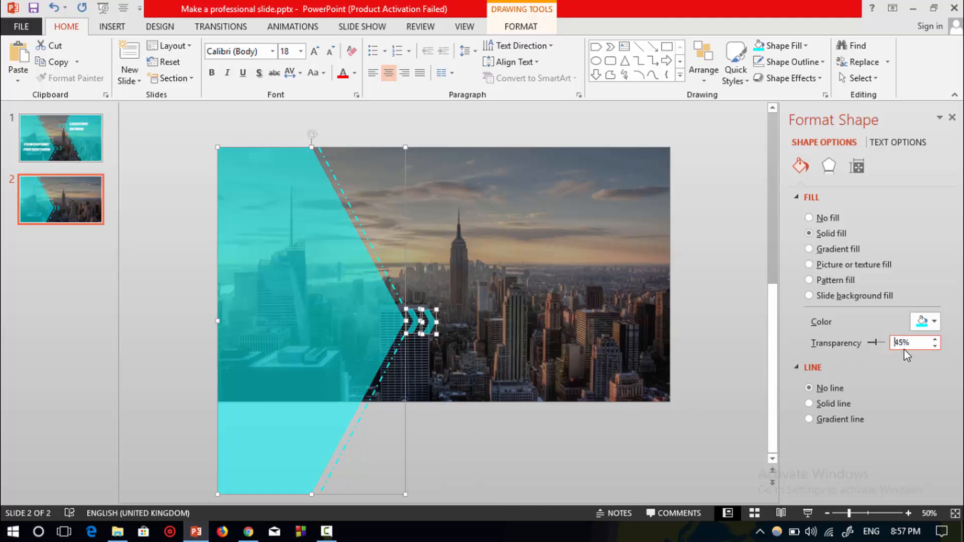
left_click(314, 271)
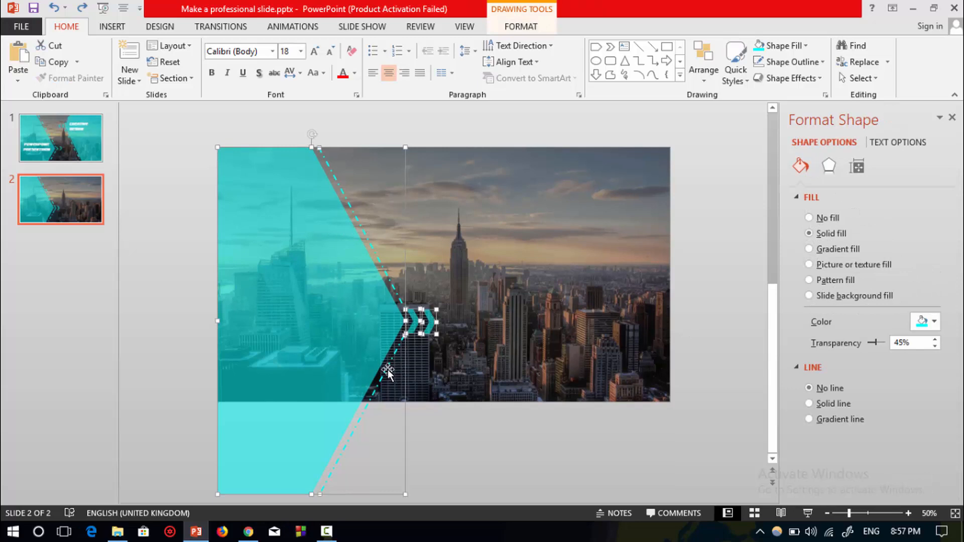
mouse_move(368, 337)
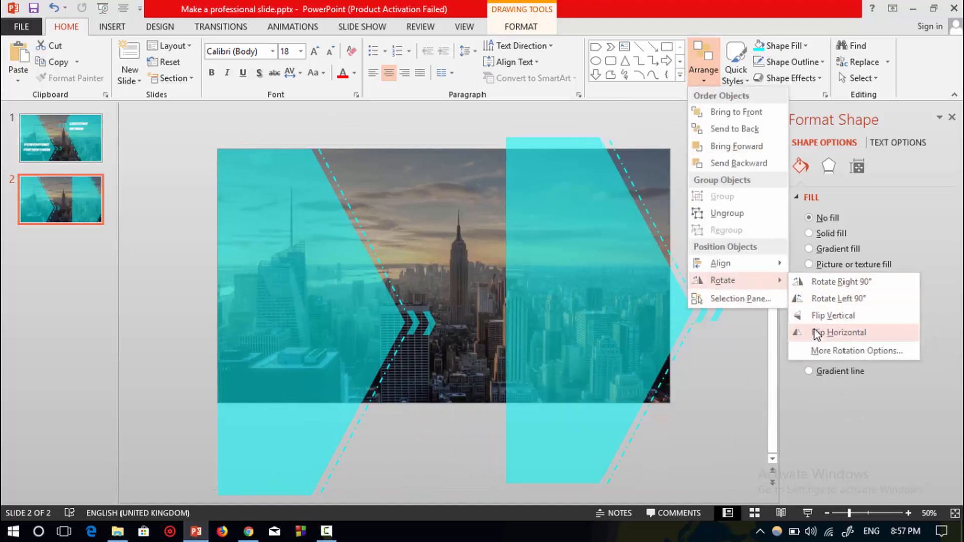
- Flip the copied cyan panel horizontally so it mirrors the left one
left_click(840, 332)
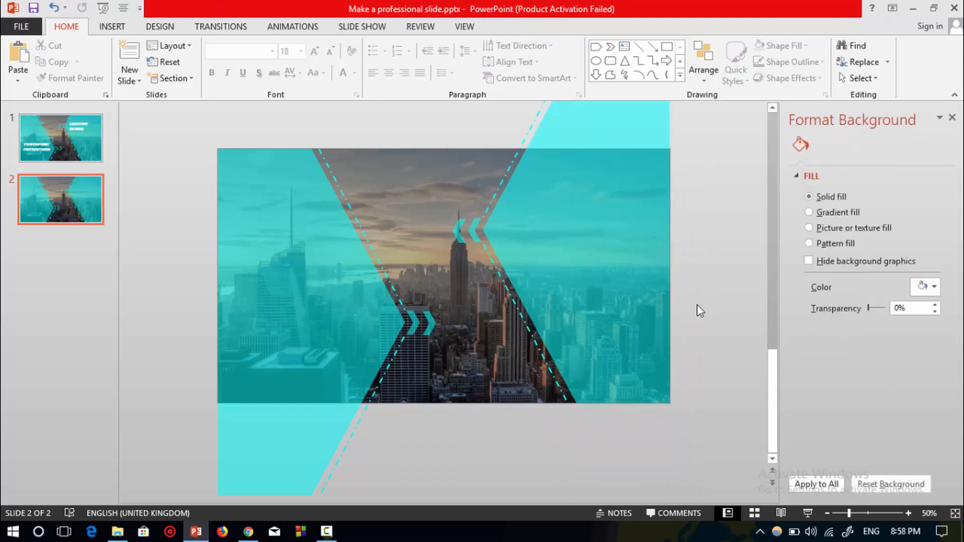
left_click(518, 238)
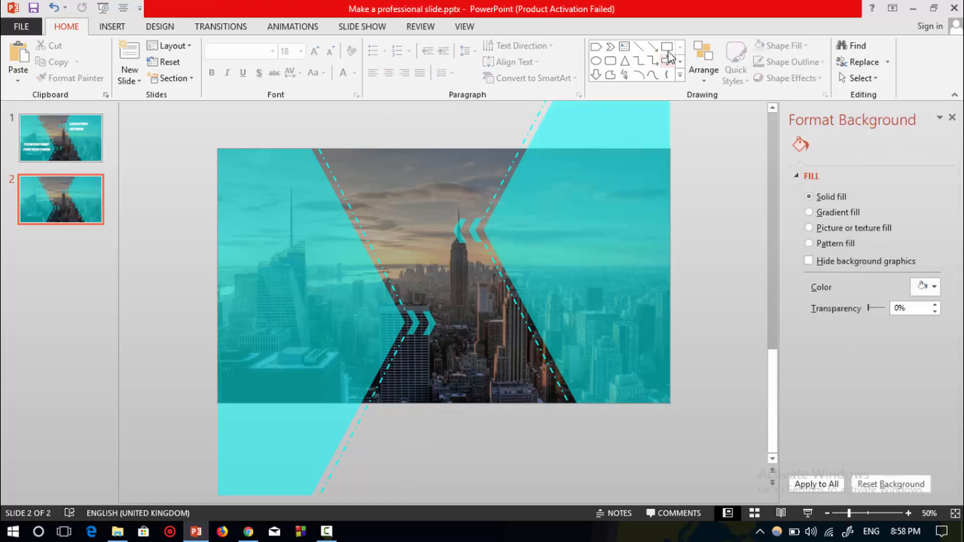
- Draw a rectangle over the left panel and set it to No Fill and No Outline
left_click(666, 47)
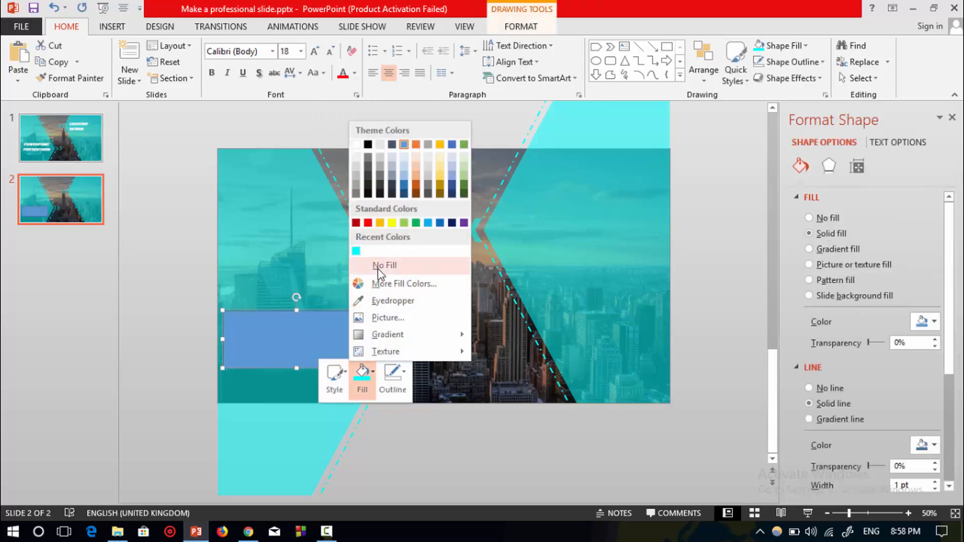
left_click(384, 265)
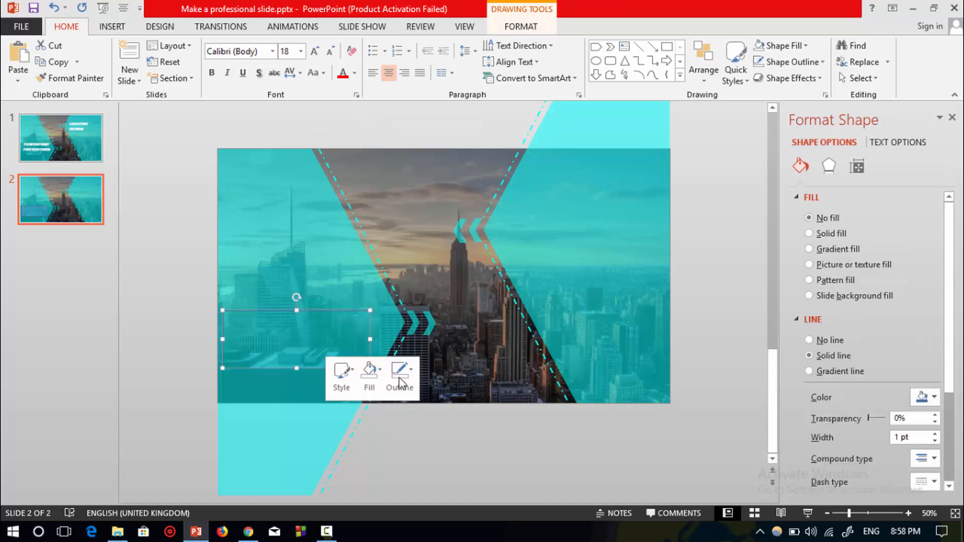
left_click(810, 340)
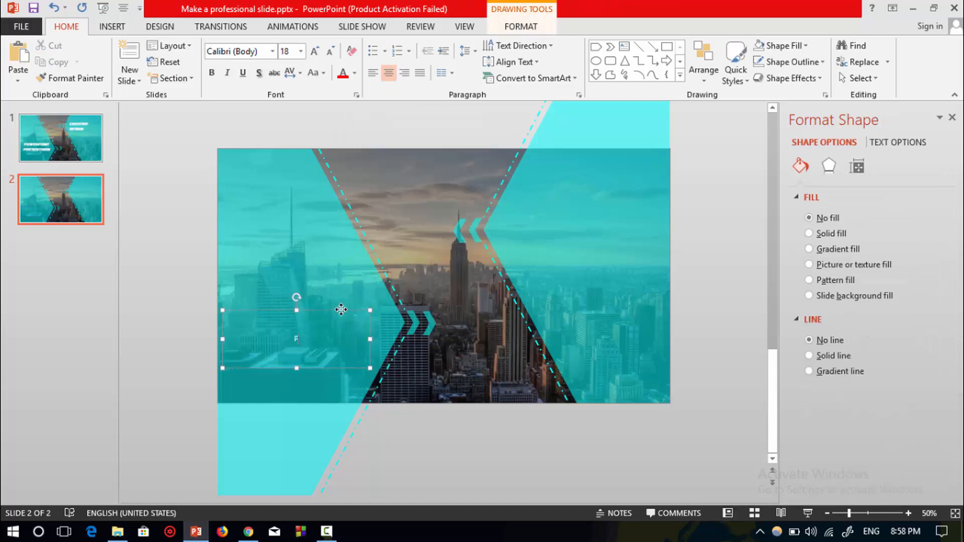
- Type 'POWERPOINT PRESENTATION' in the rectangle and right-align it
type("POW")
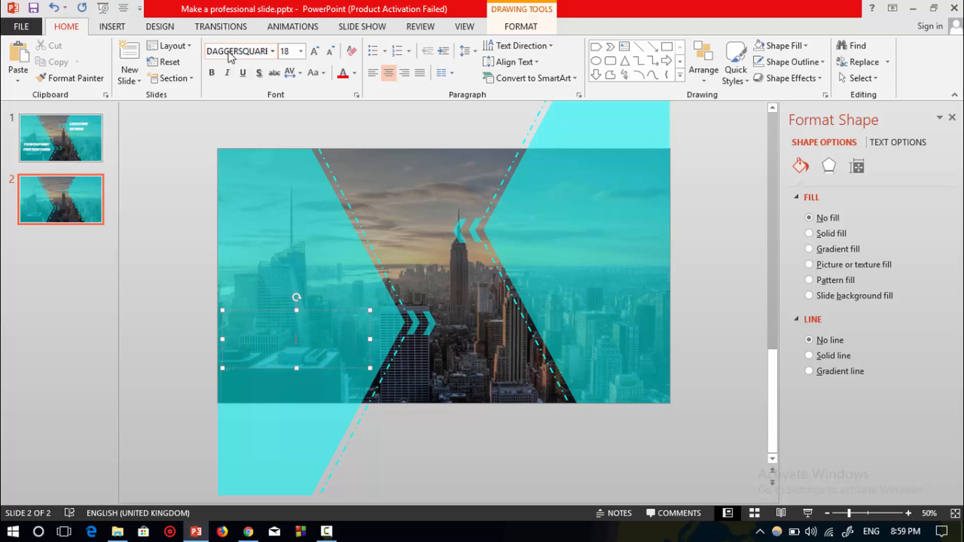
type("POWE")
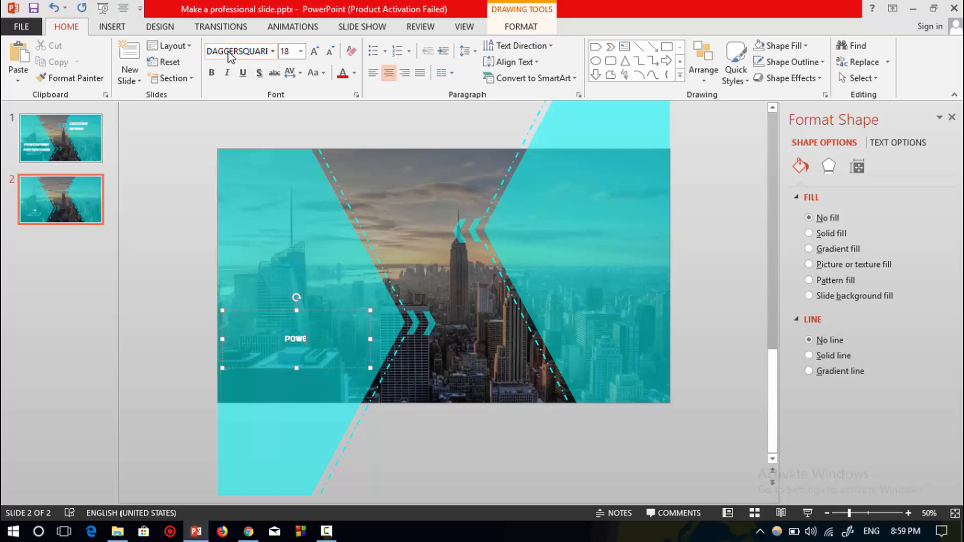
type("RPOINT")
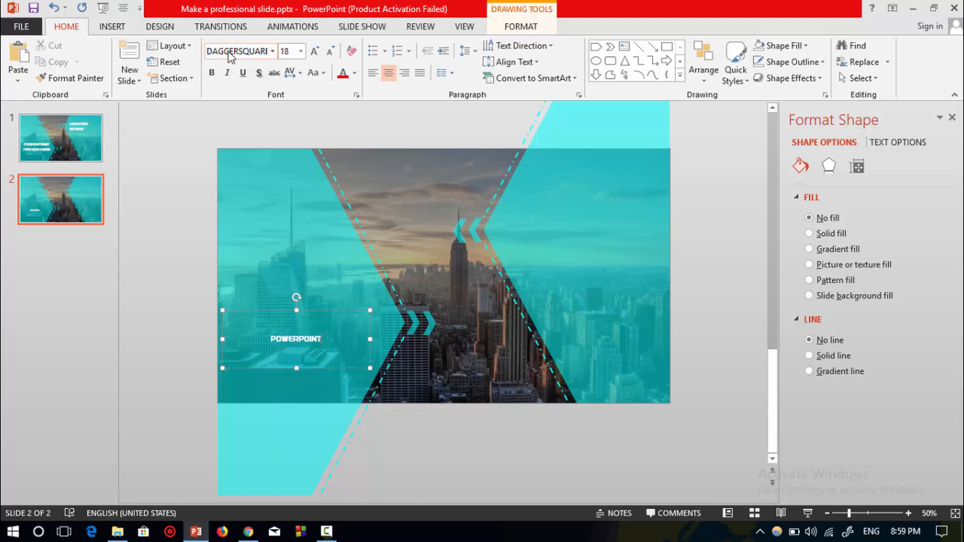
type("PRESENTATION")
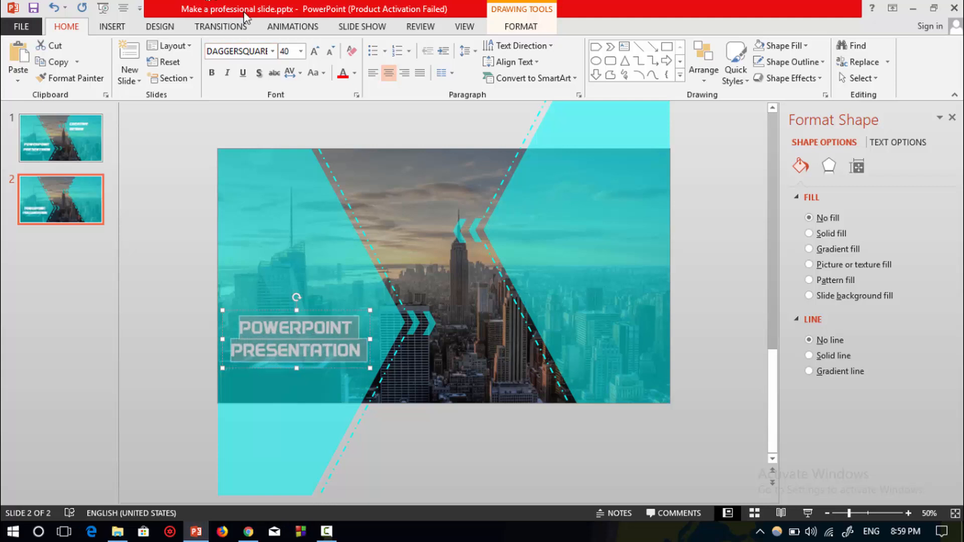
mouse_move(301, 338)
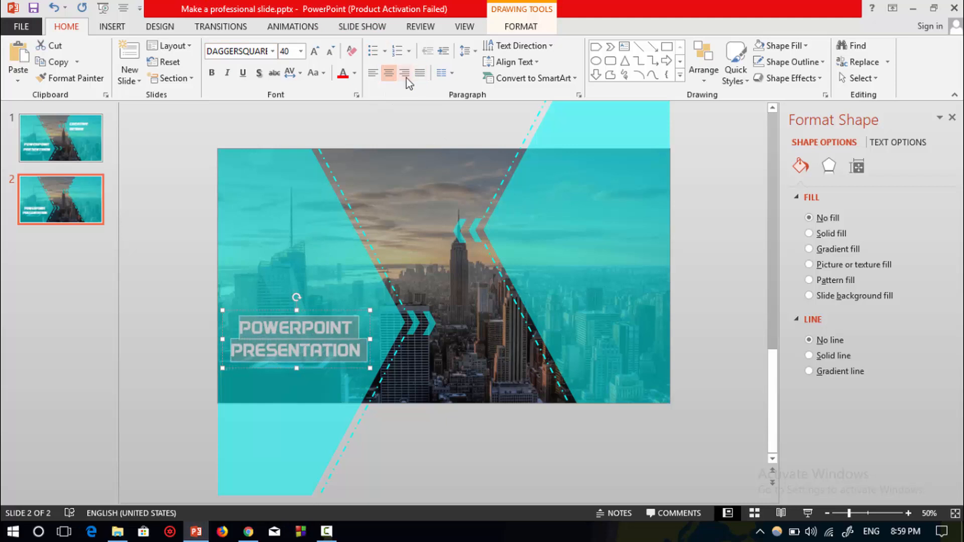
left_click(405, 72)
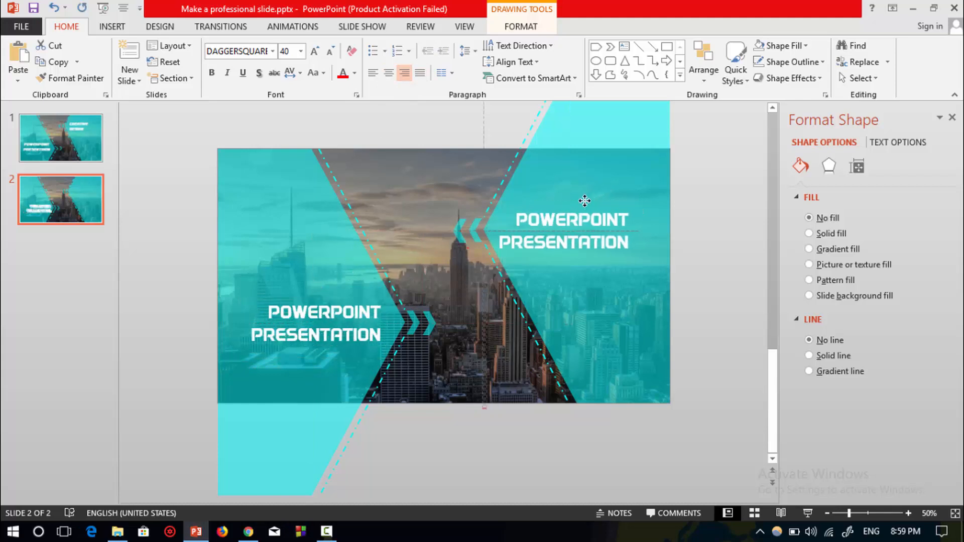
- Retype the copied right-panel title as 'CREATIVE DESIGN'
left_click(564, 231)
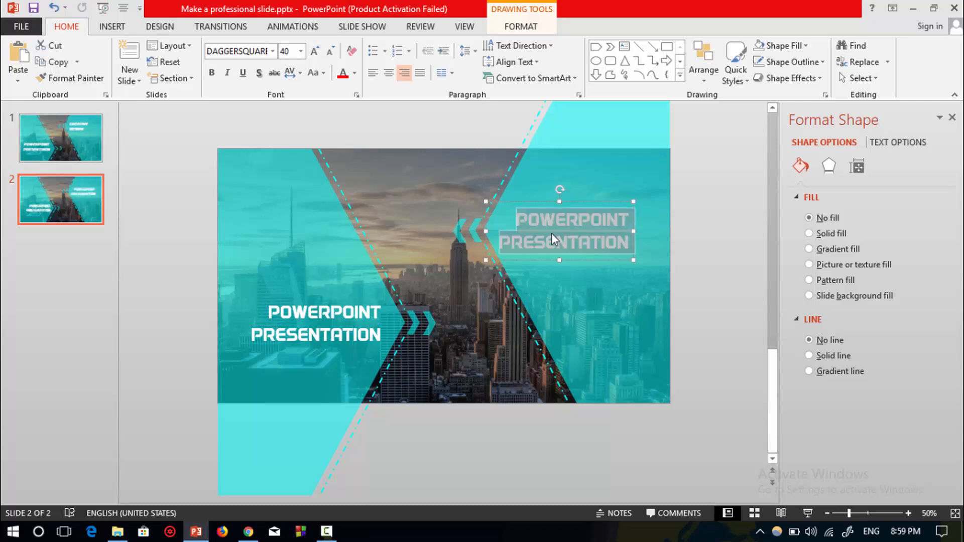
type("CREATIVE")
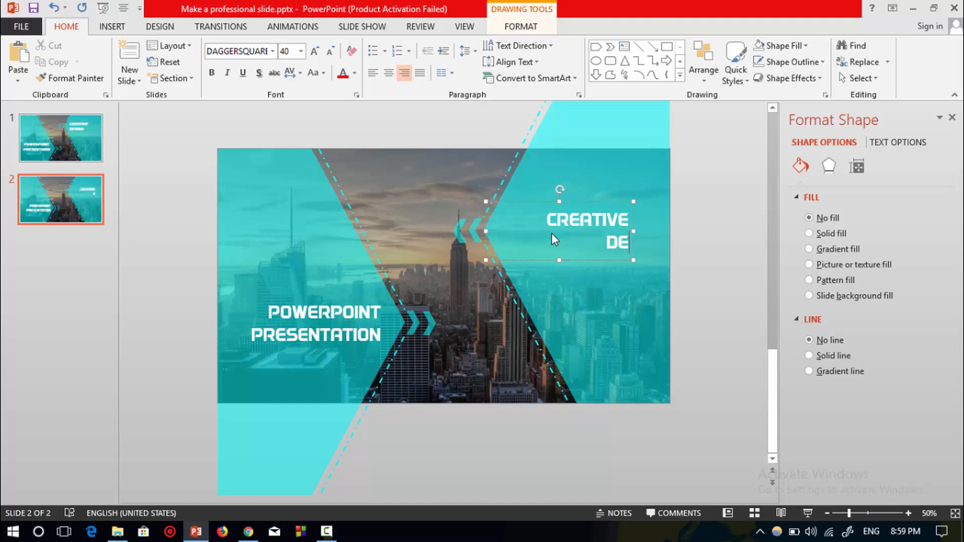
type("SIGN")
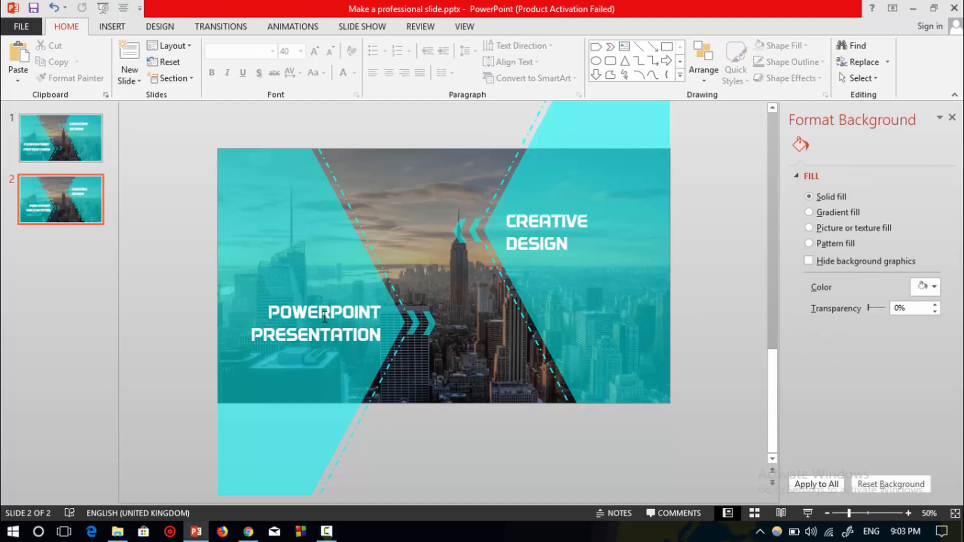
- Italicize the 'POWERPOINT PRESENTATION' and 'CREATIVE DESIGN' text boxes, then deselect
left_click(324, 323)
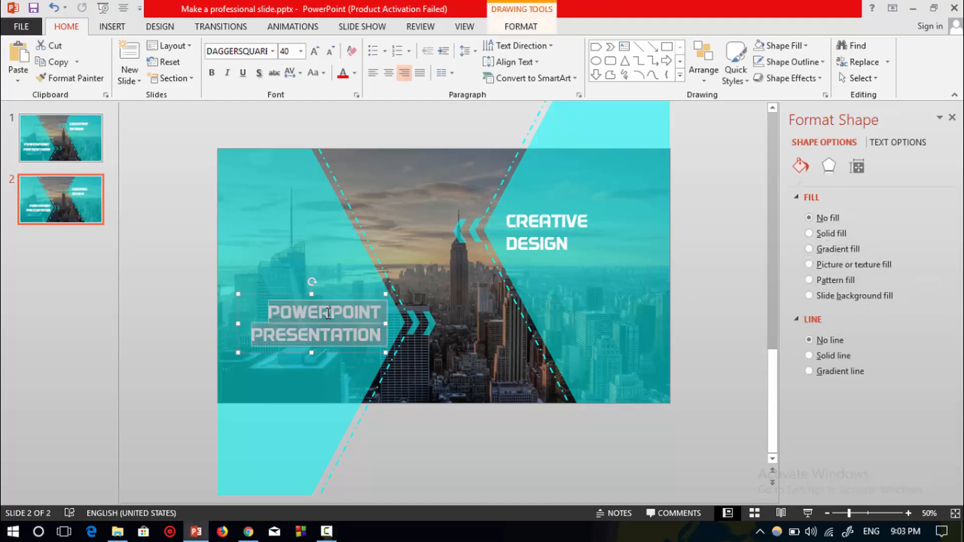
left_click(227, 73)
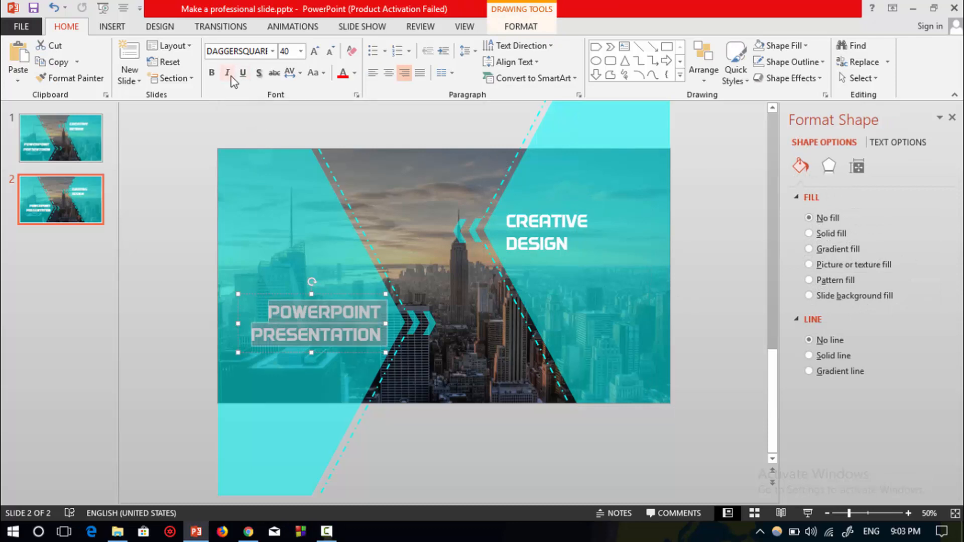
left_click(548, 232)
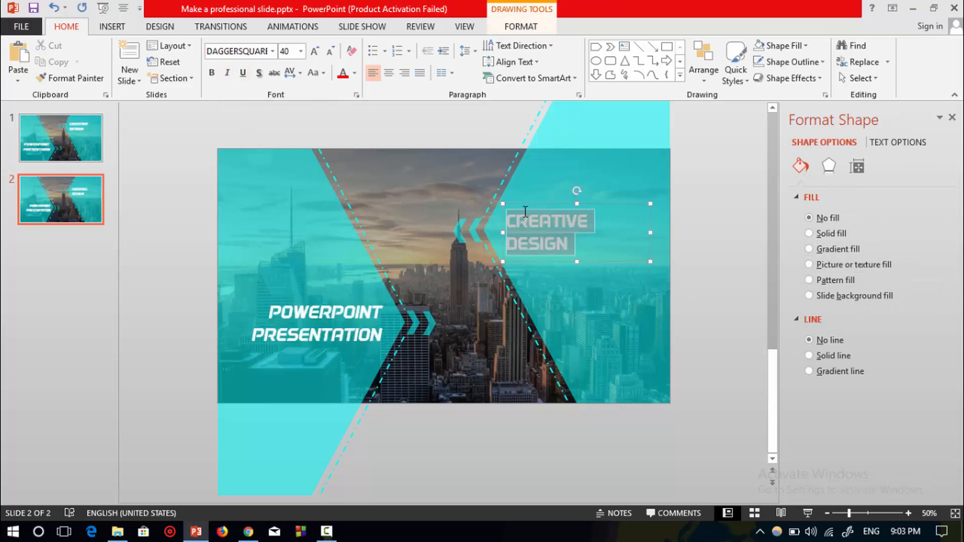
left_click(227, 73)
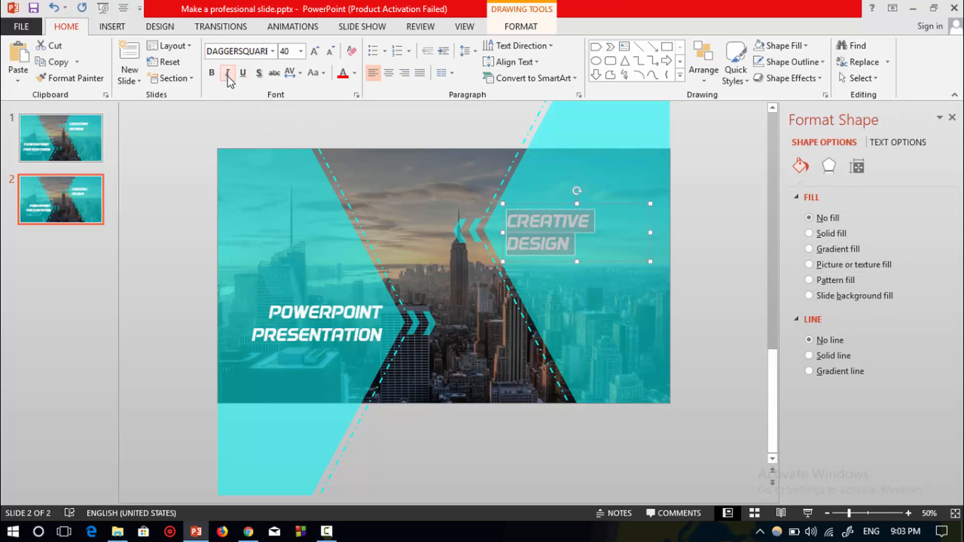
left_click(674, 282)
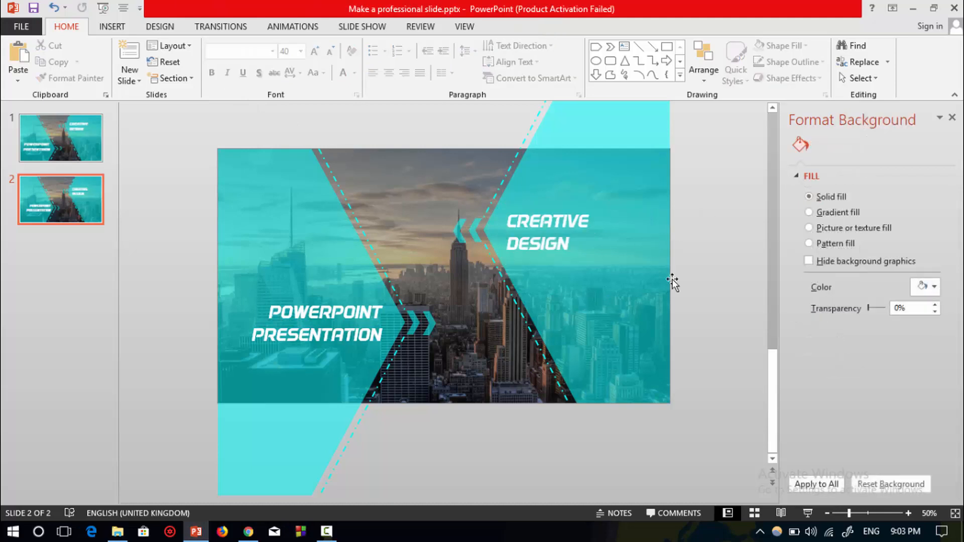
mouse_move(709, 274)
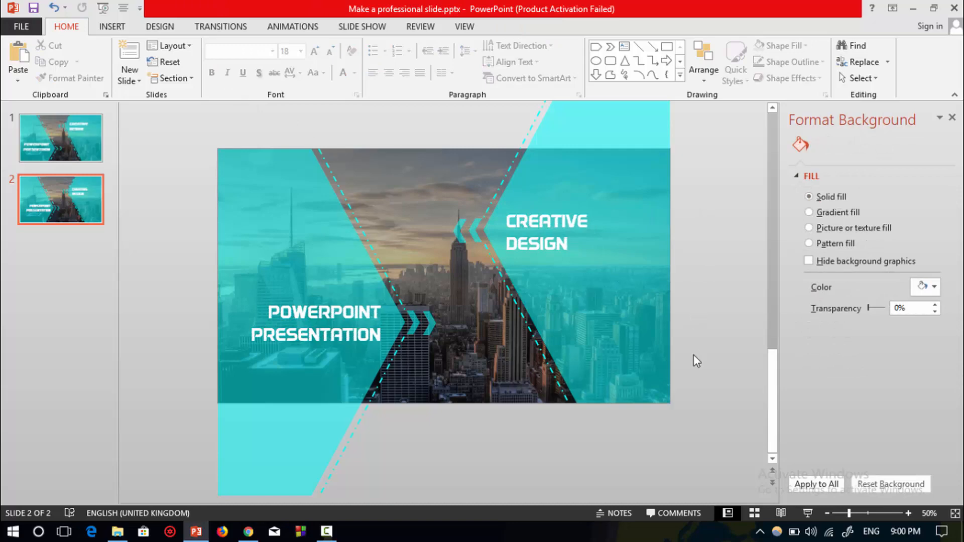
mouse_move(722, 331)
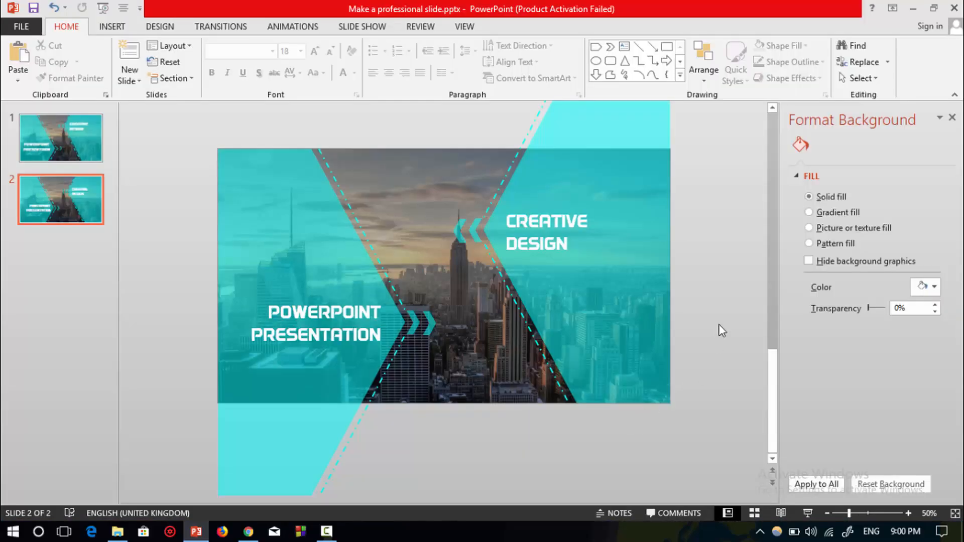